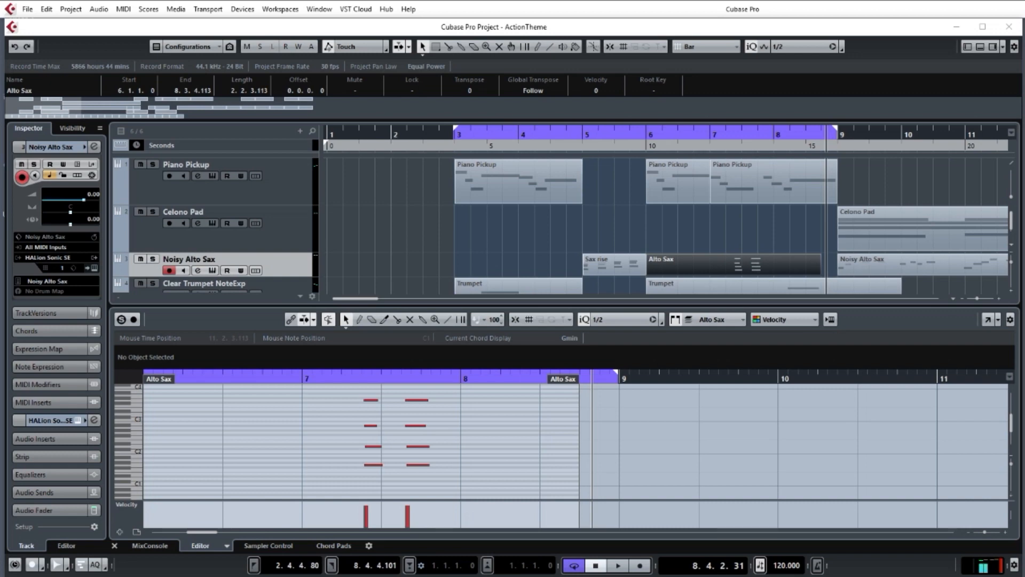
mouse_move(454, 131)
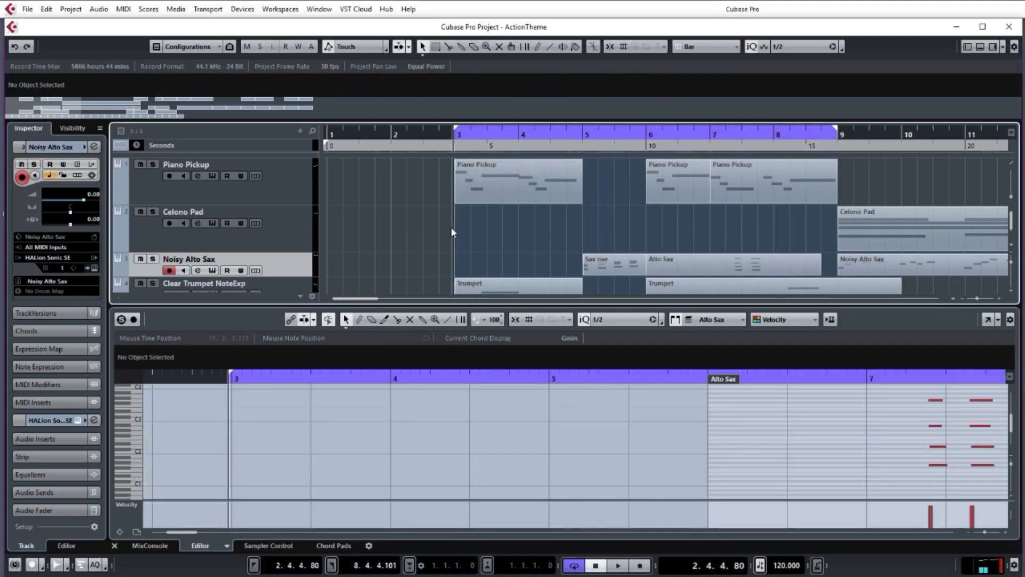
Step: Move the top G3 notes of both alto sax chords one bar earlier, into bar 6
click(615, 565)
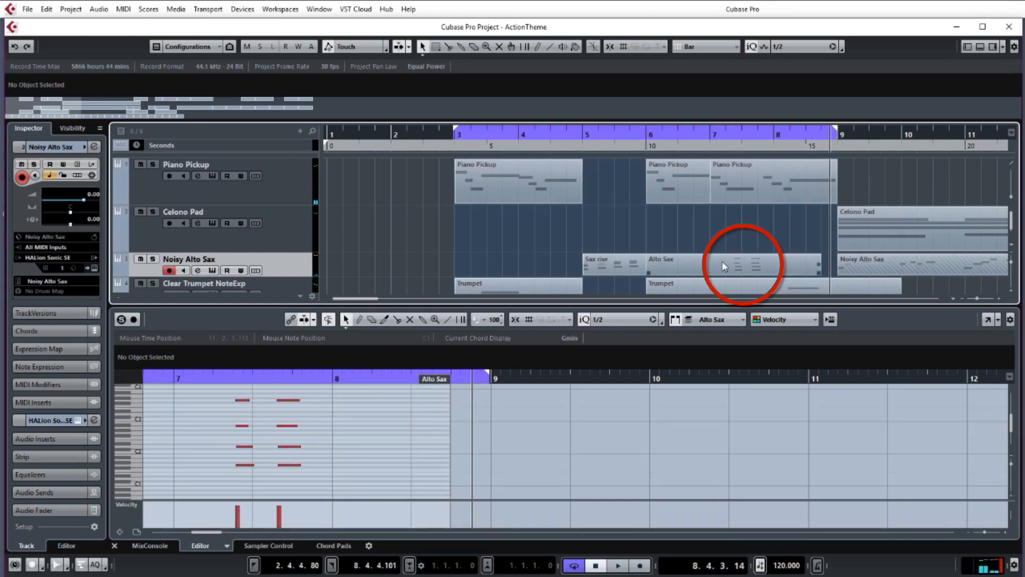
mouse_move(748, 144)
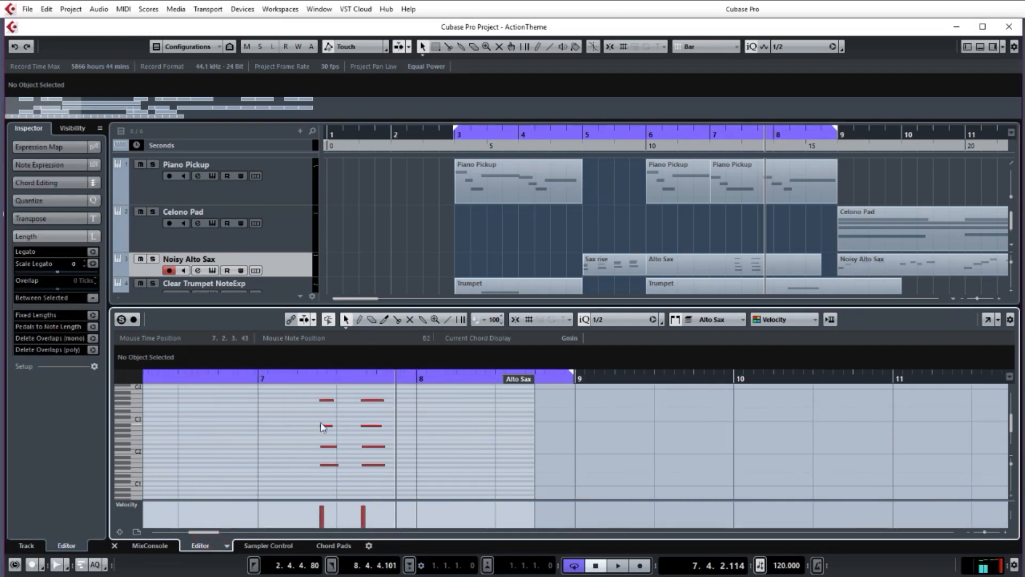
mouse_move(358, 412)
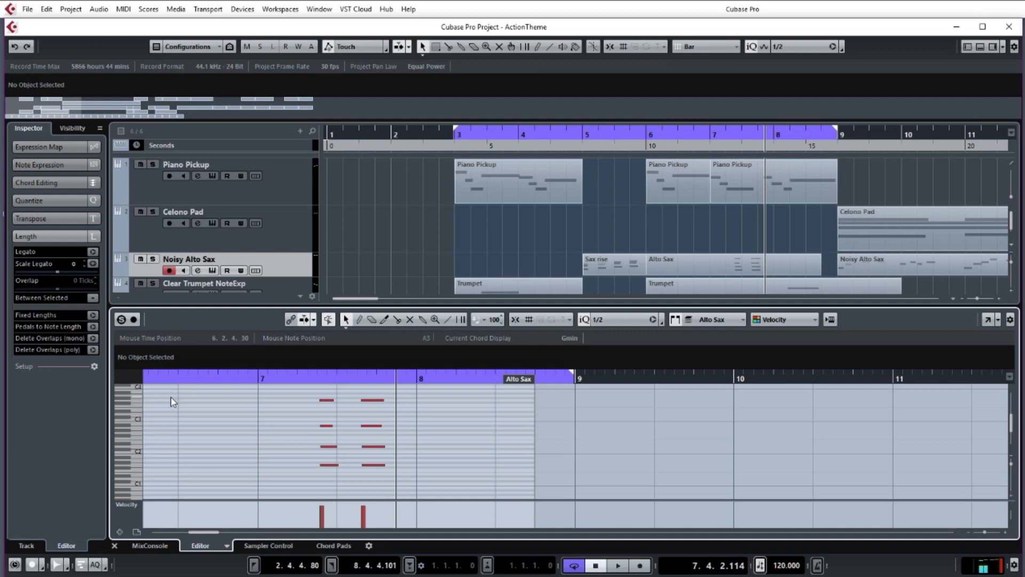
mouse_move(316, 420)
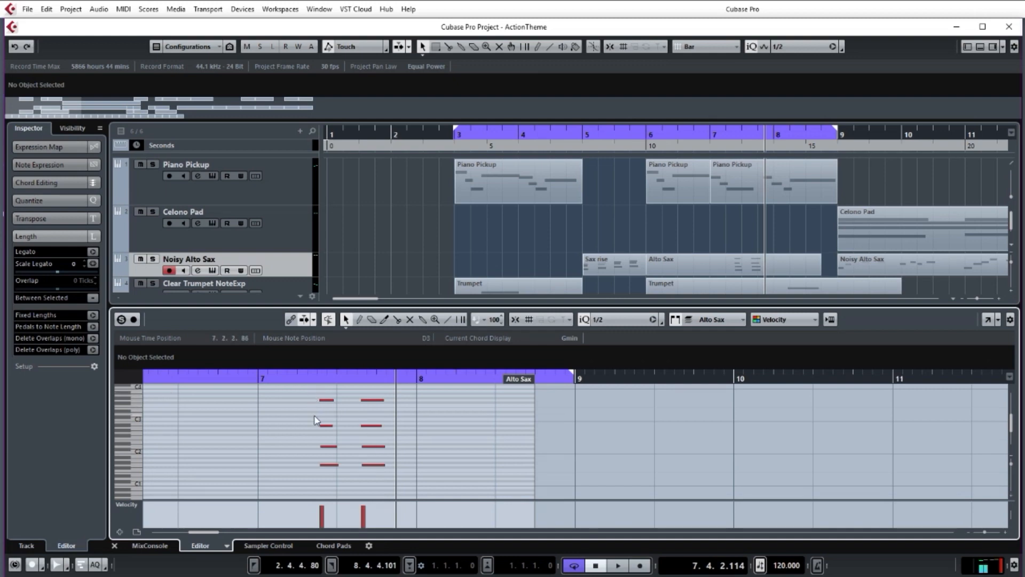
mouse_move(332, 436)
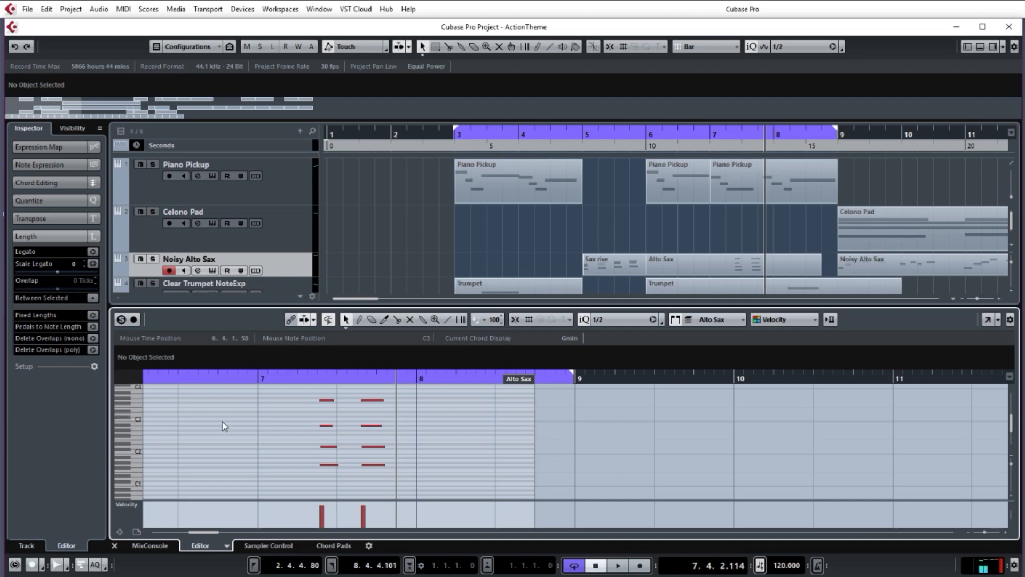
mouse_move(359, 468)
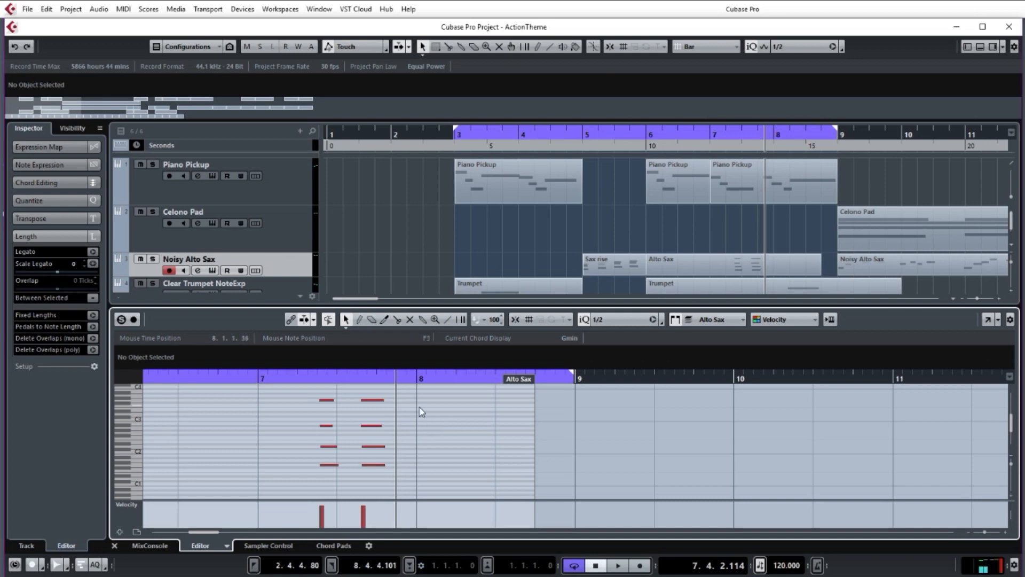
mouse_move(410, 419)
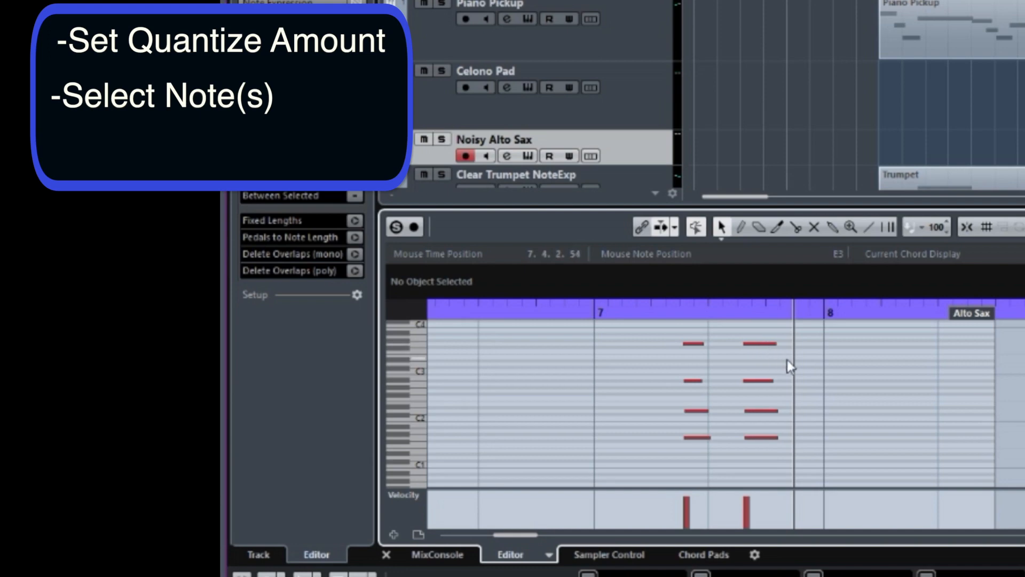
key(ctrl+Left)
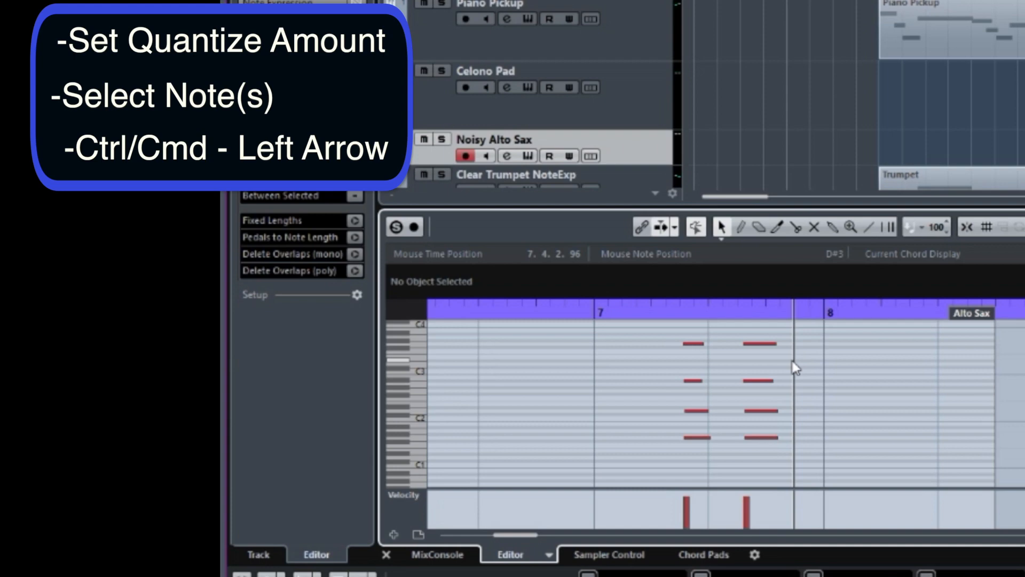
mouse_move(710, 339)
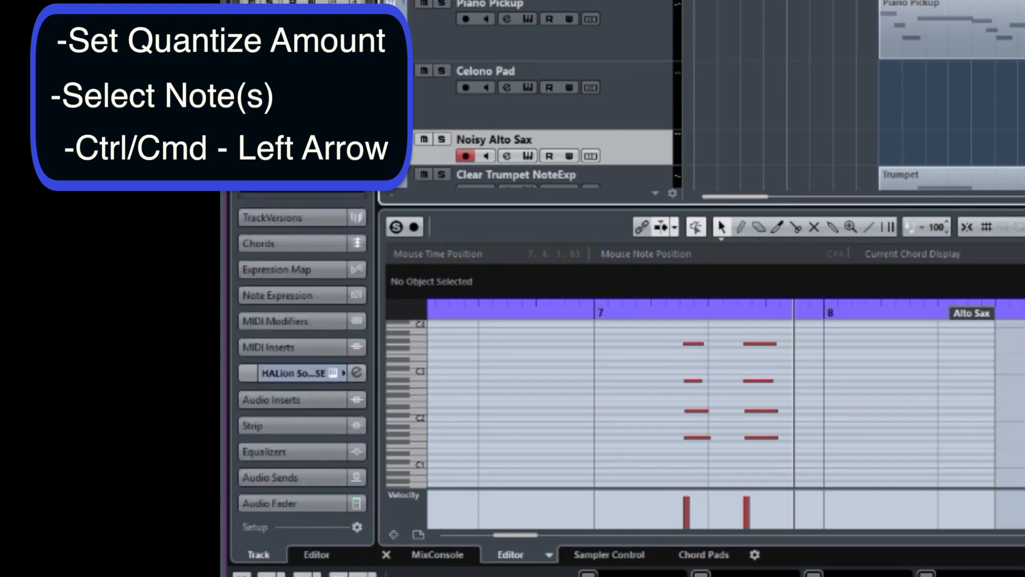
mouse_move(668, 371)
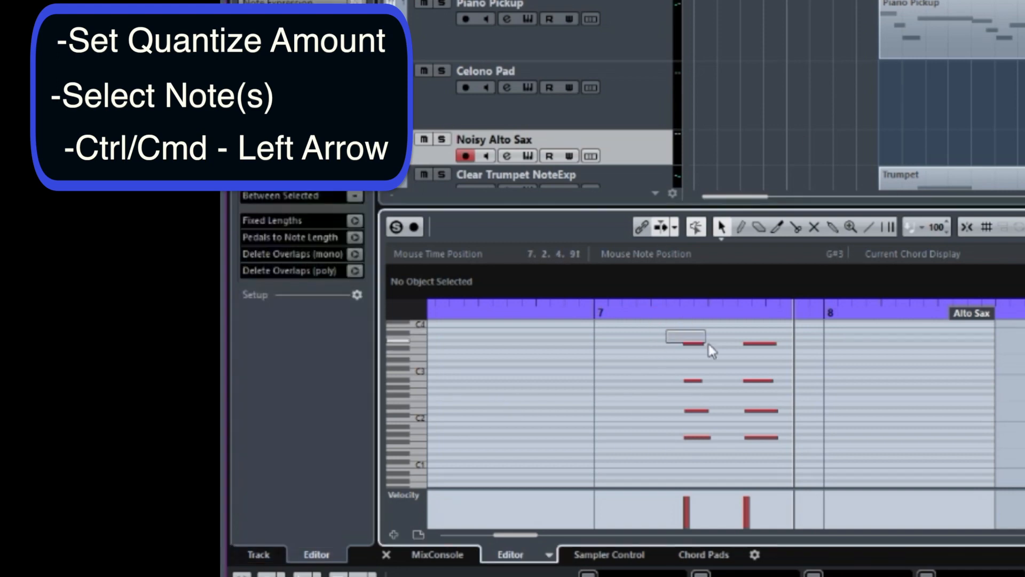
click(685, 337)
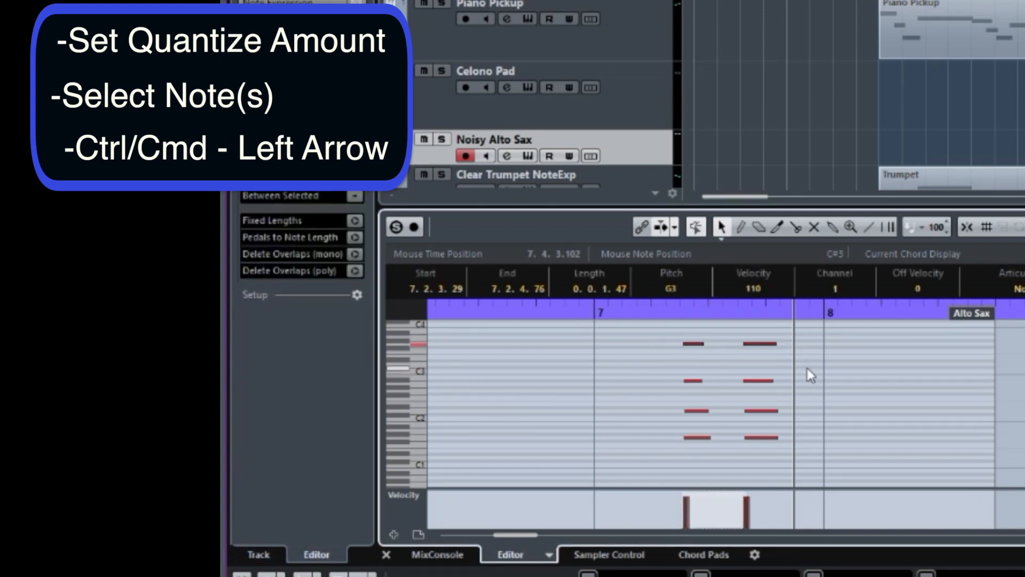
key(ctrl+Left)
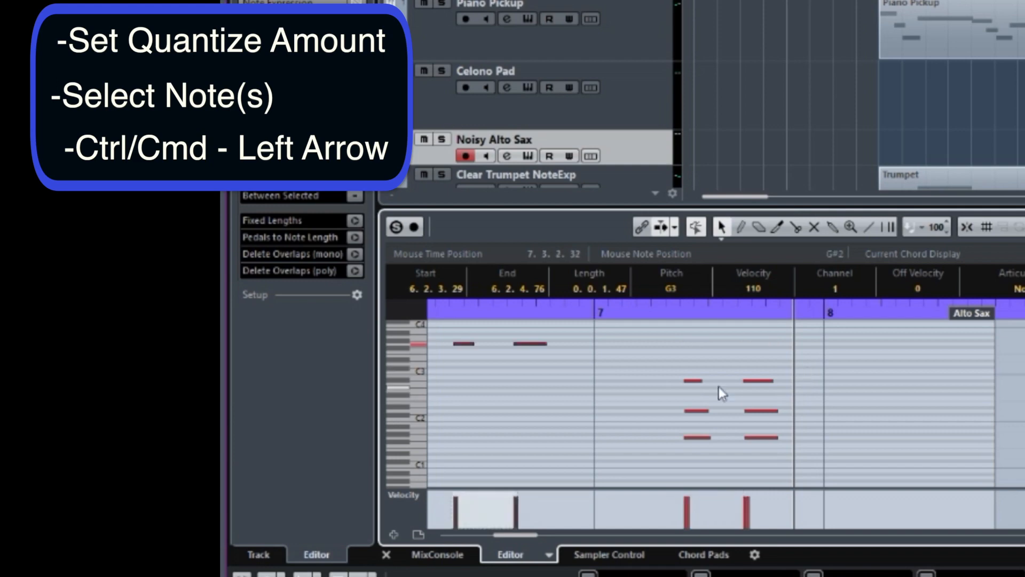
mouse_move(734, 399)
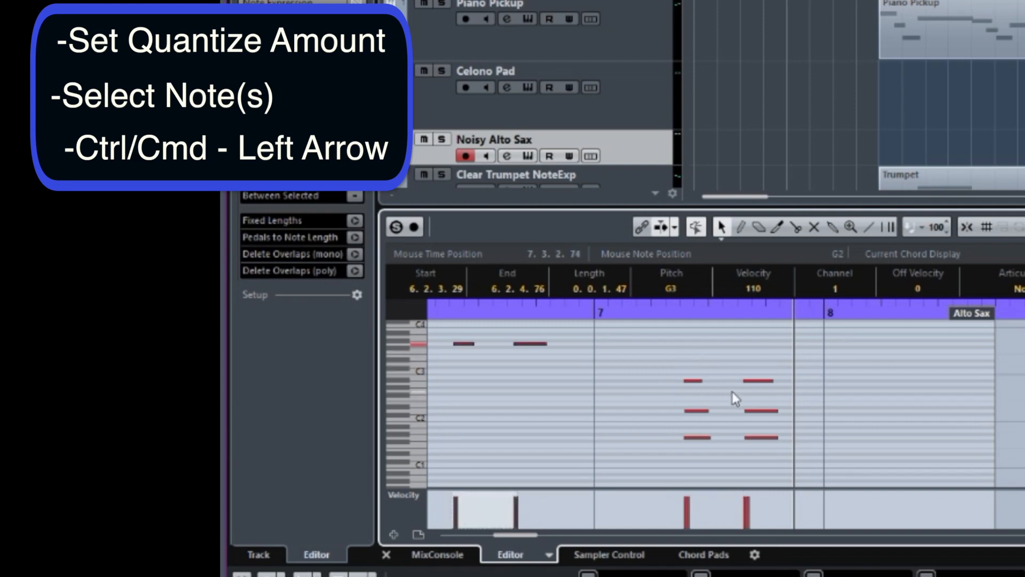
Step: Set the quantize grid to 1/2 and shift the two Bb2 notes a half note earlier
click(784, 47)
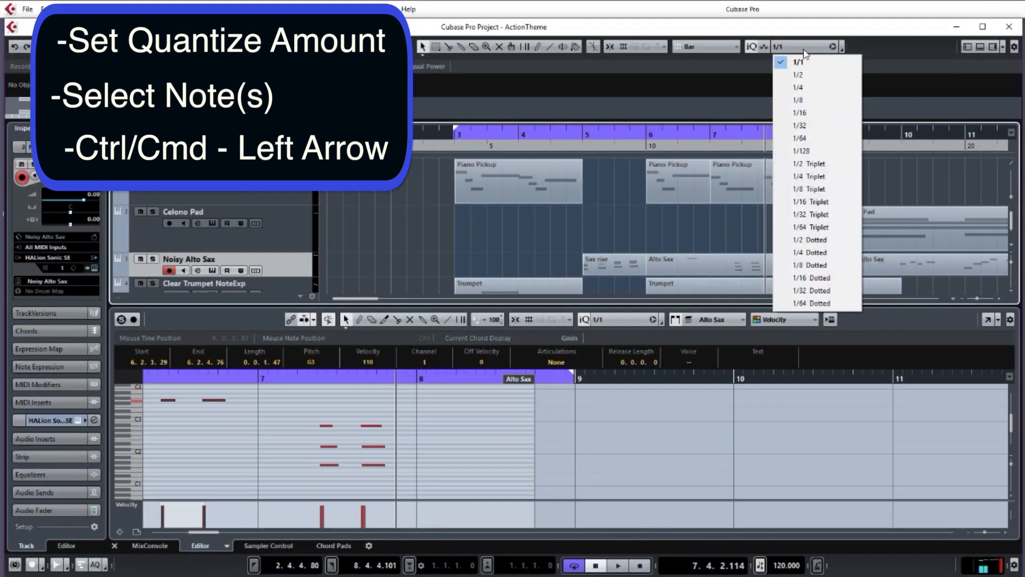
click(798, 74)
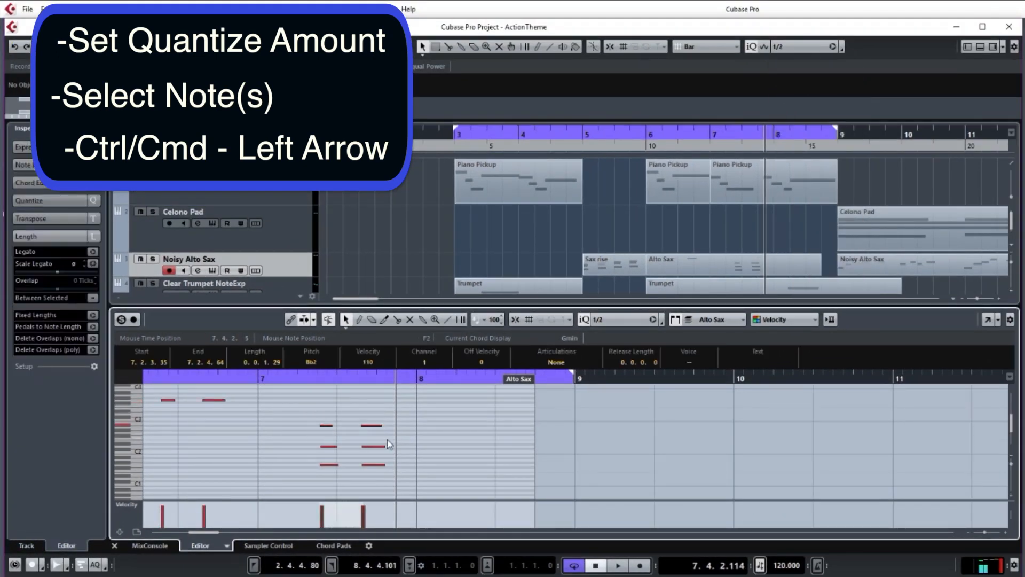
key(ctrl+Left)
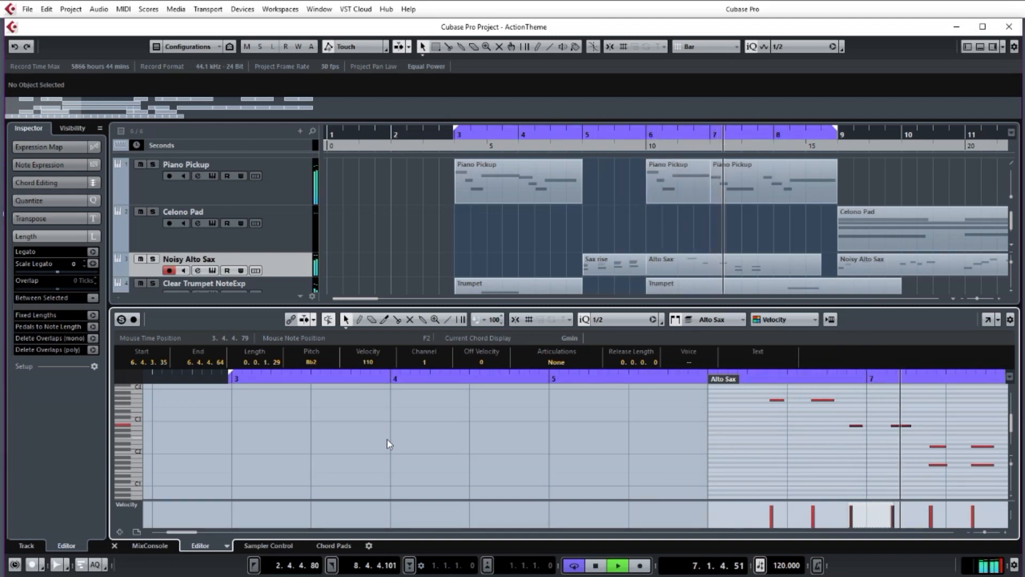
scroll(right, 3)
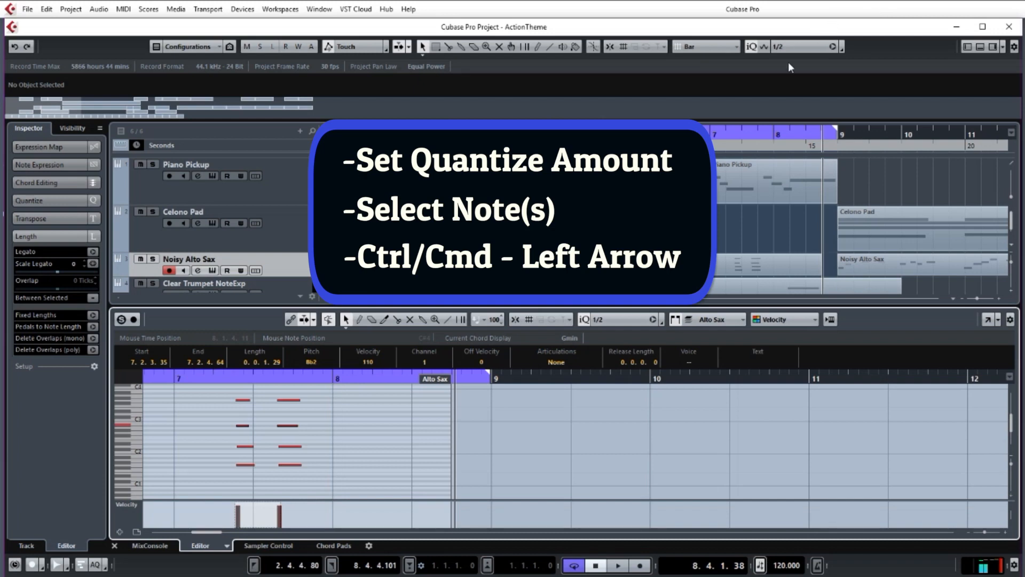
mouse_move(286, 410)
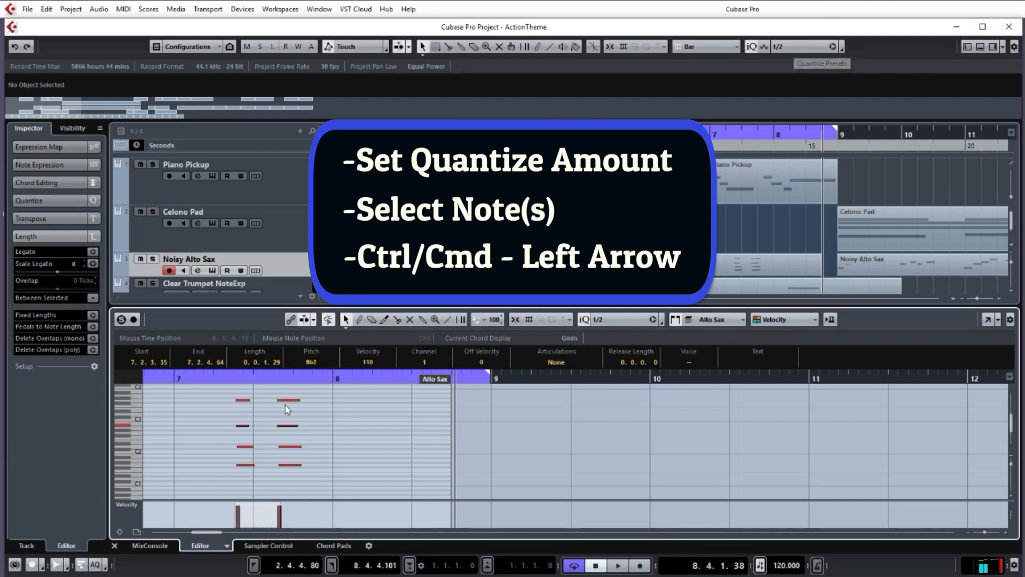
mouse_move(225, 406)
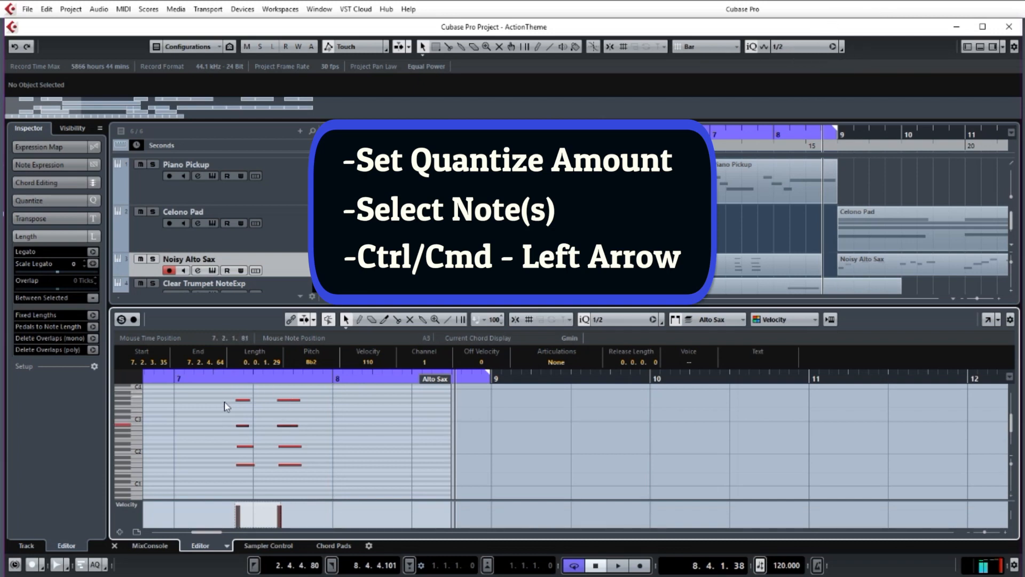
mouse_move(309, 409)
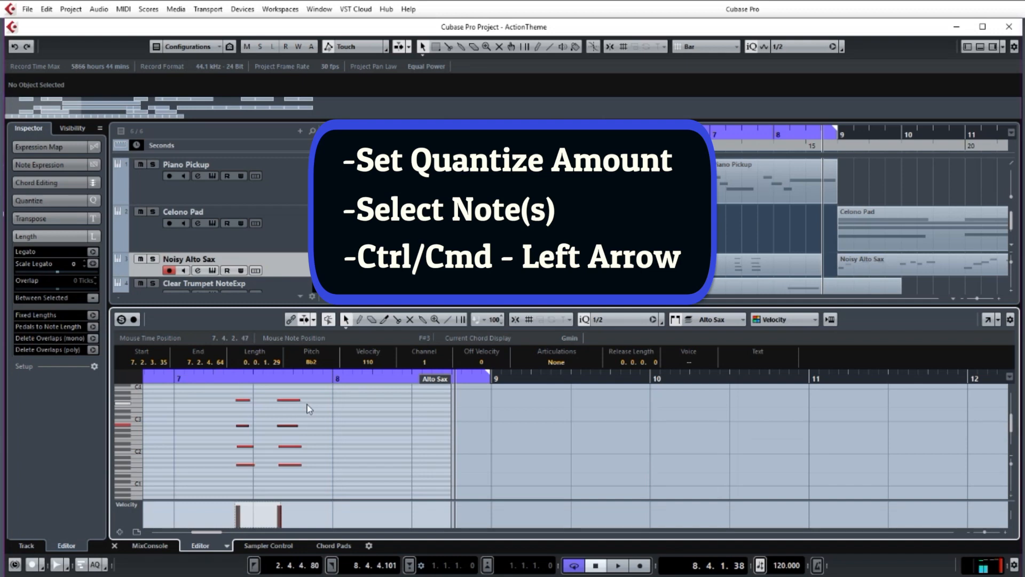